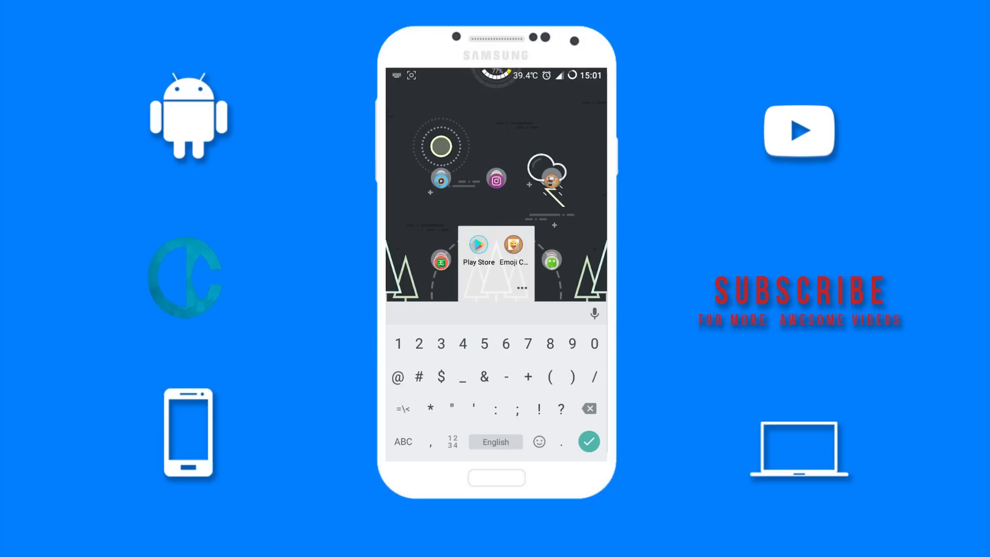
# Step: View the keyboard's stock emoji set, then launch the Emoji Changer app
pyautogui.click(538, 442)
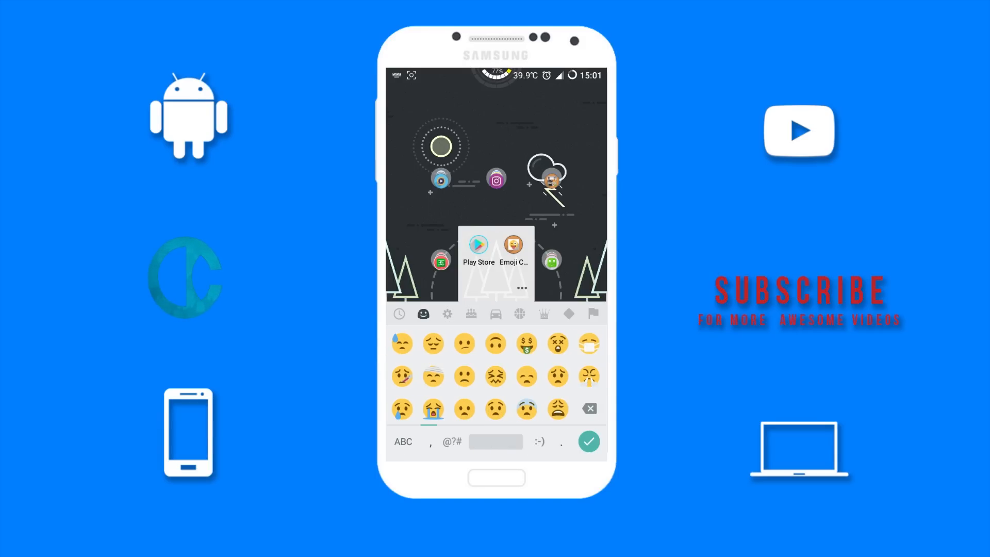
pyautogui.click(513, 244)
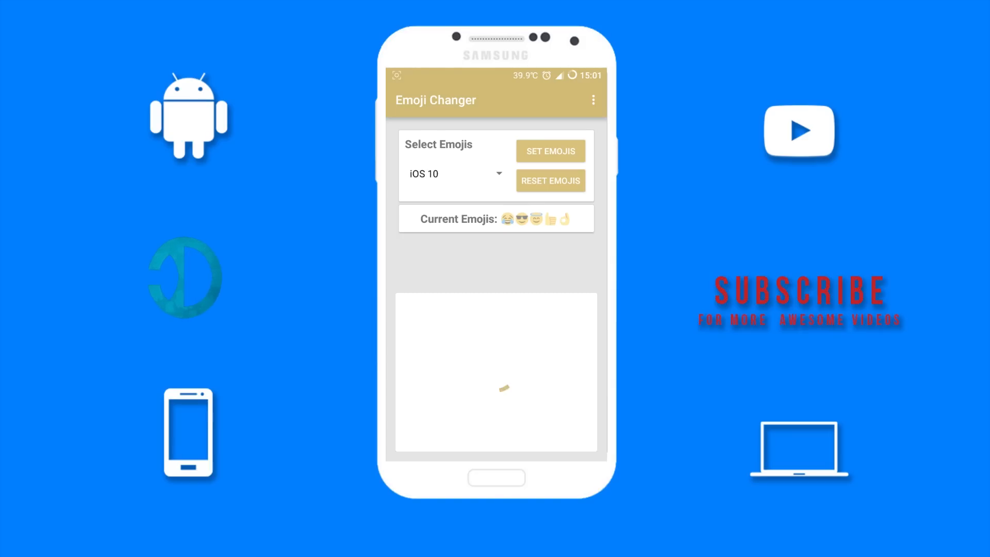
# Step: Select iOS 10 from the Select Emojis list, apply it, and confirm the replacement
pyautogui.click(454, 173)
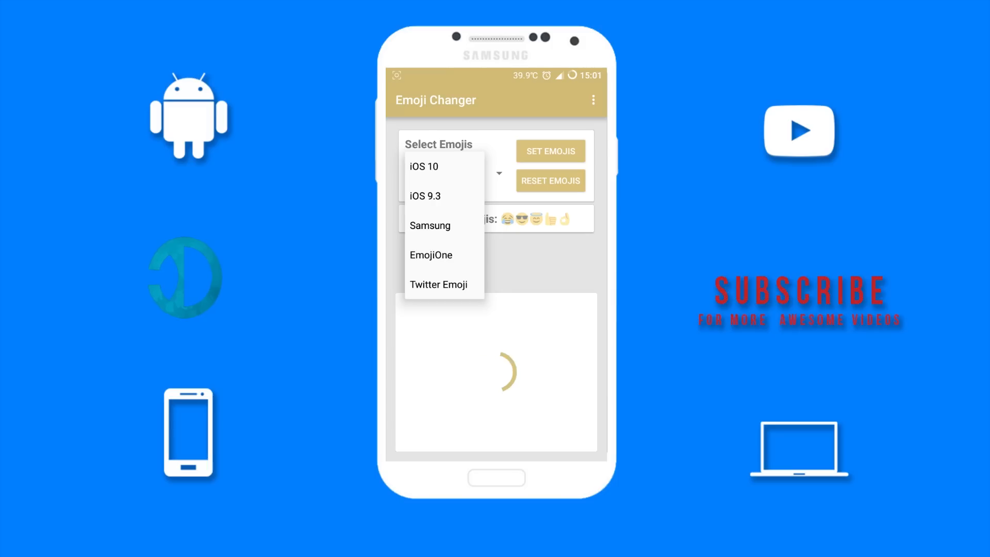
pyautogui.click(424, 166)
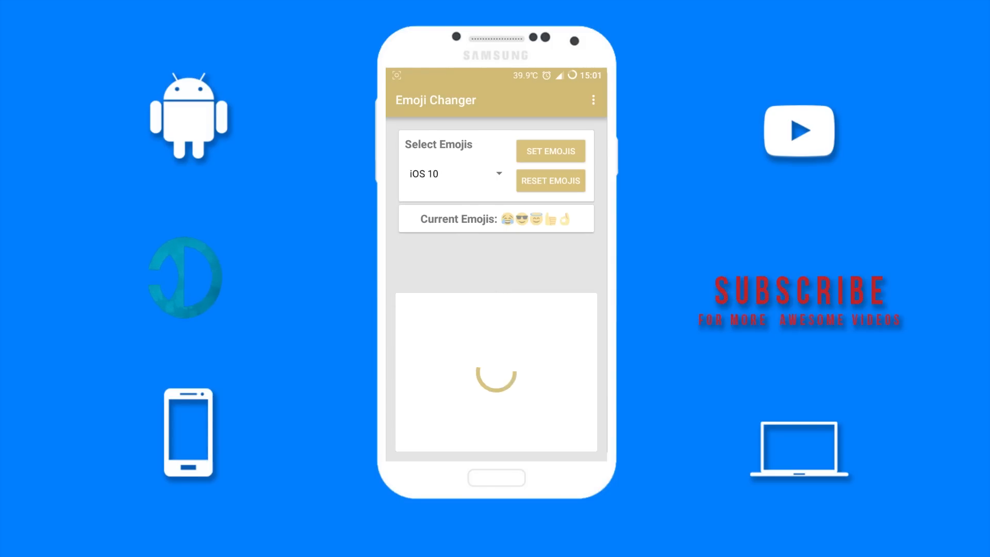
pyautogui.click(549, 150)
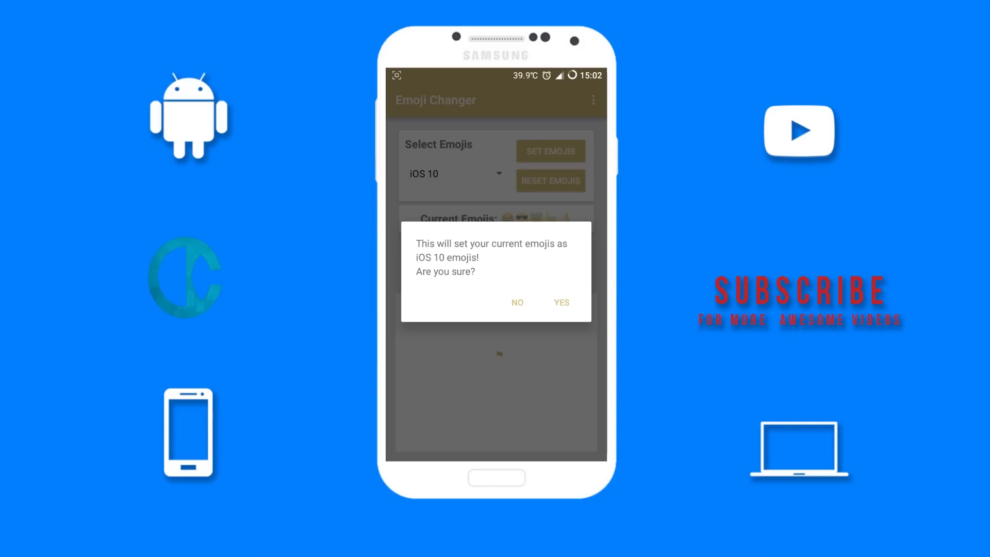
pyautogui.click(560, 302)
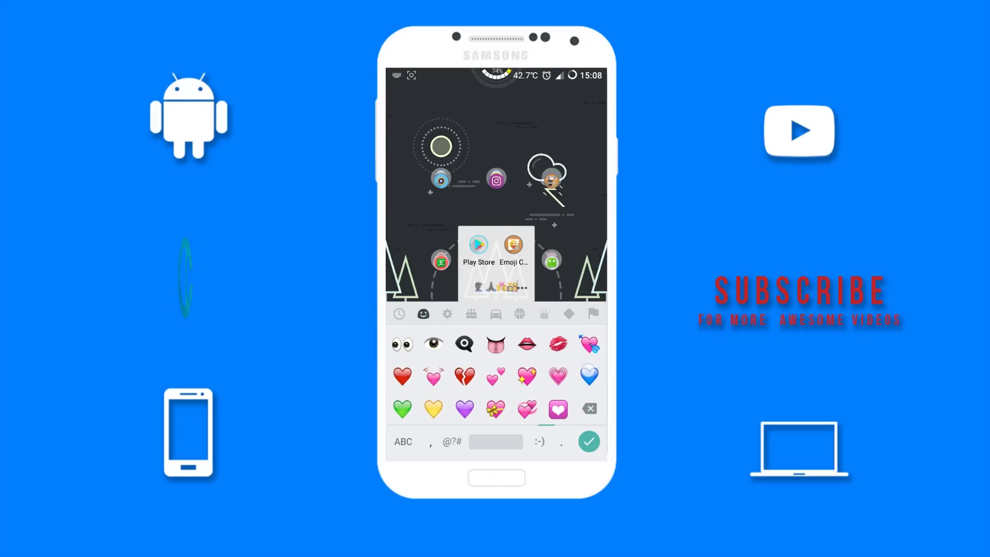
# Step: Browse the nature, places, games and objects emoji categories to check the iOS designs
pyautogui.click(447, 314)
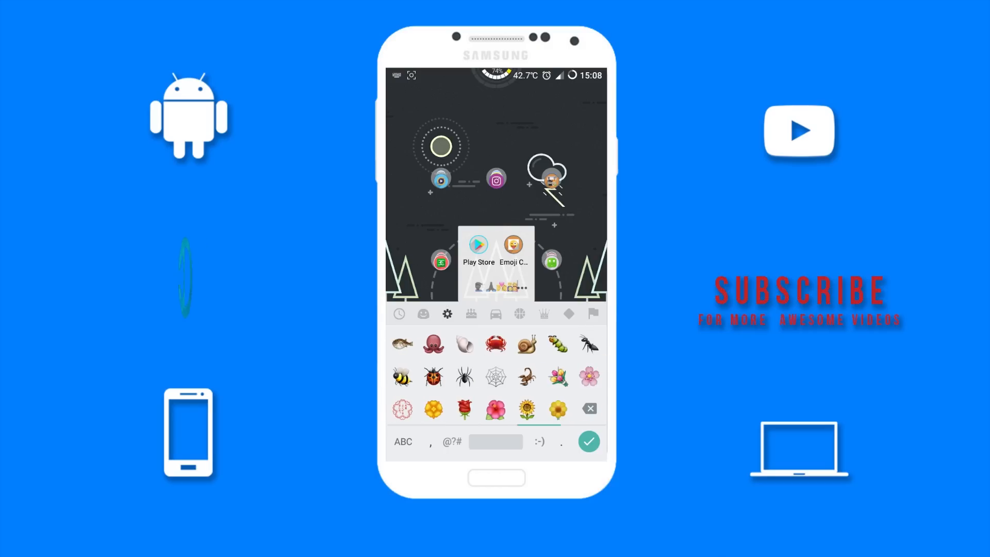
pyautogui.click(496, 313)
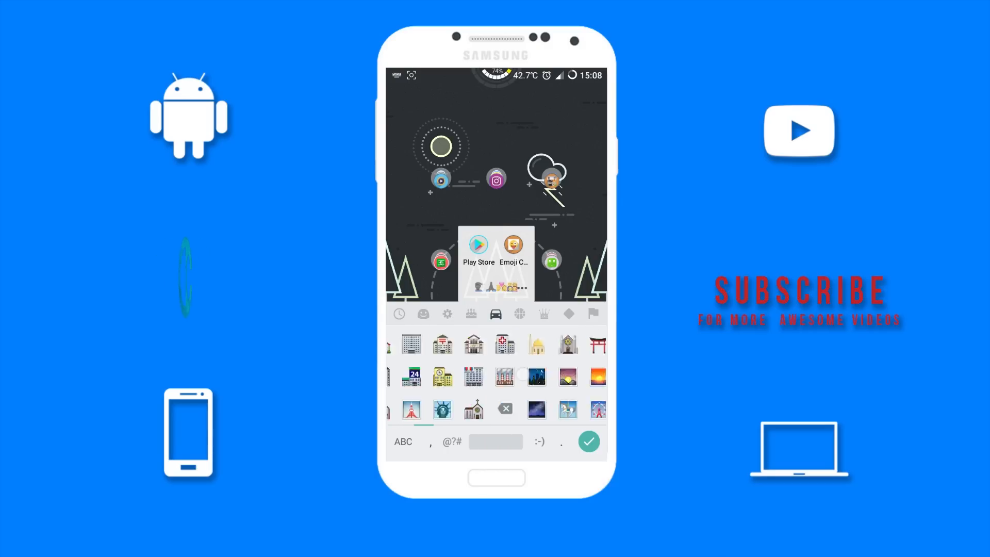
pyautogui.click(399, 314)
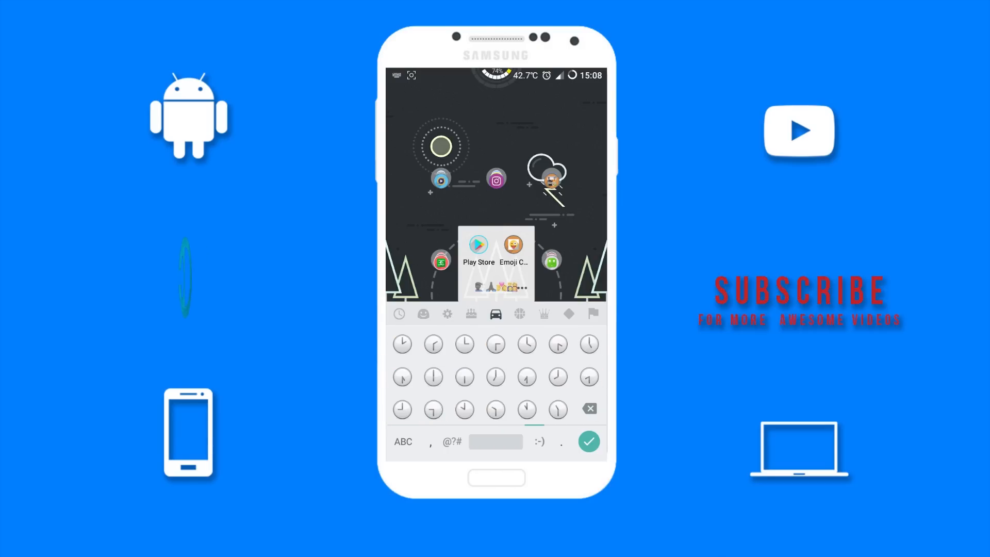
pyautogui.click(520, 314)
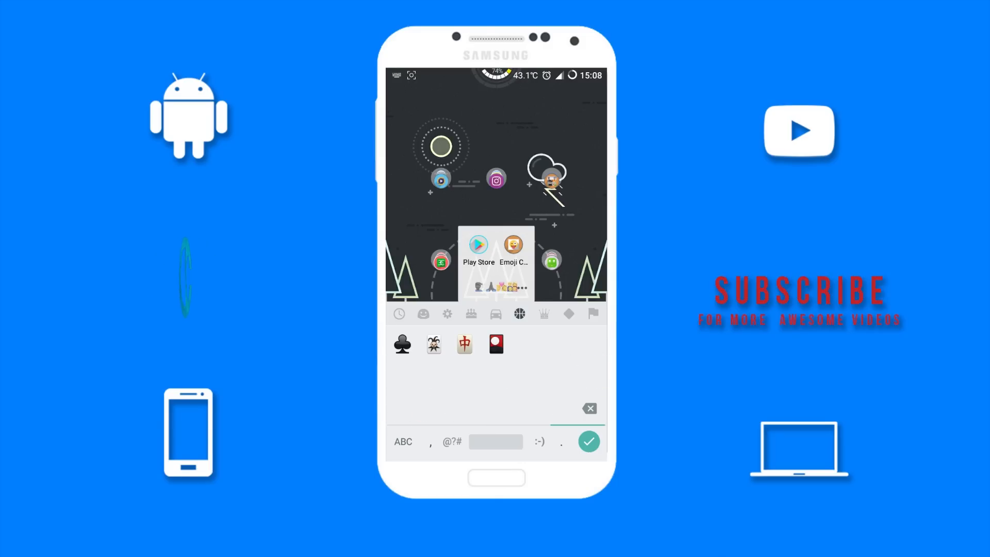
pyautogui.click(543, 314)
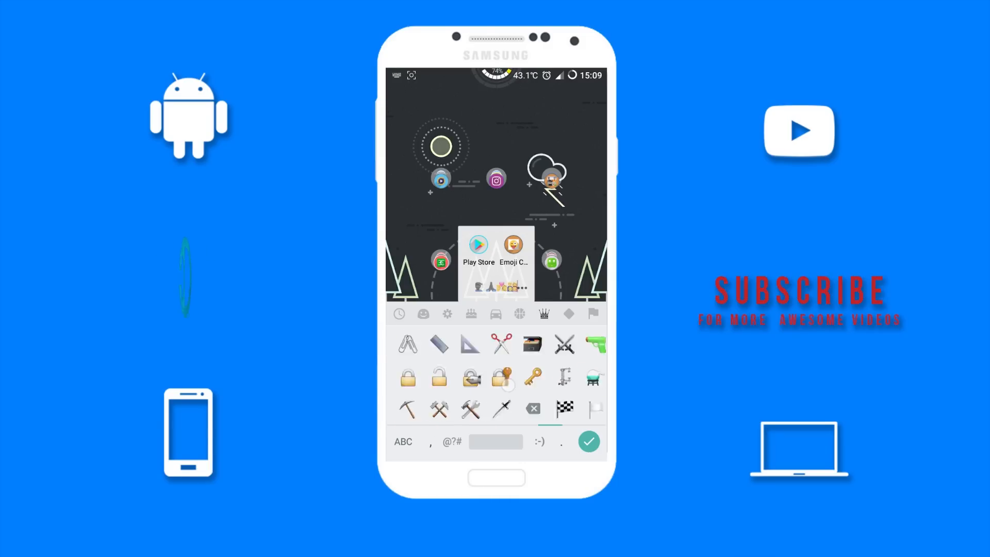